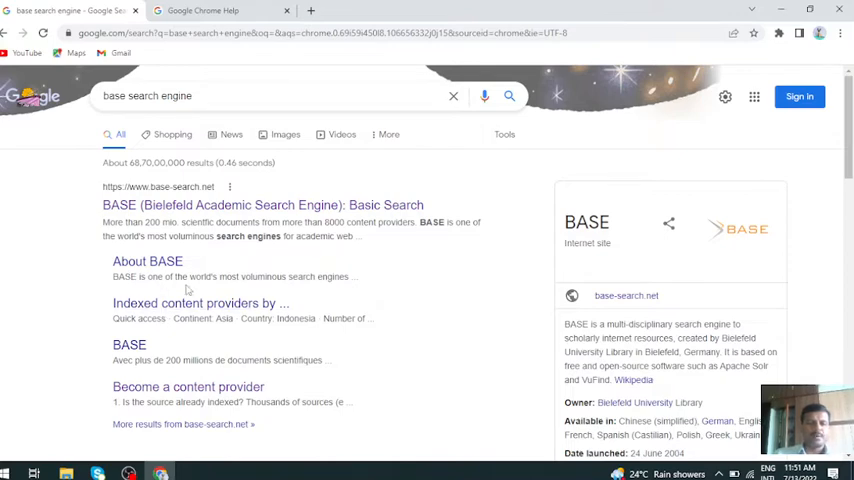
mouse_move(310, 294)
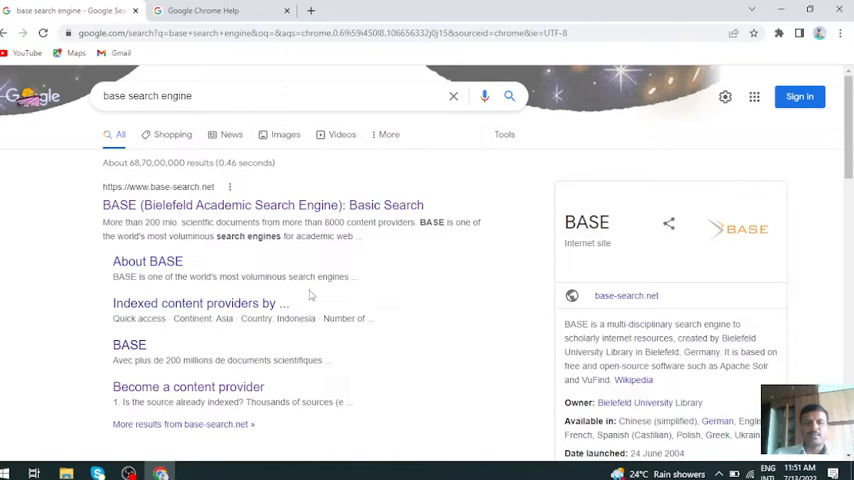
mouse_move(264, 290)
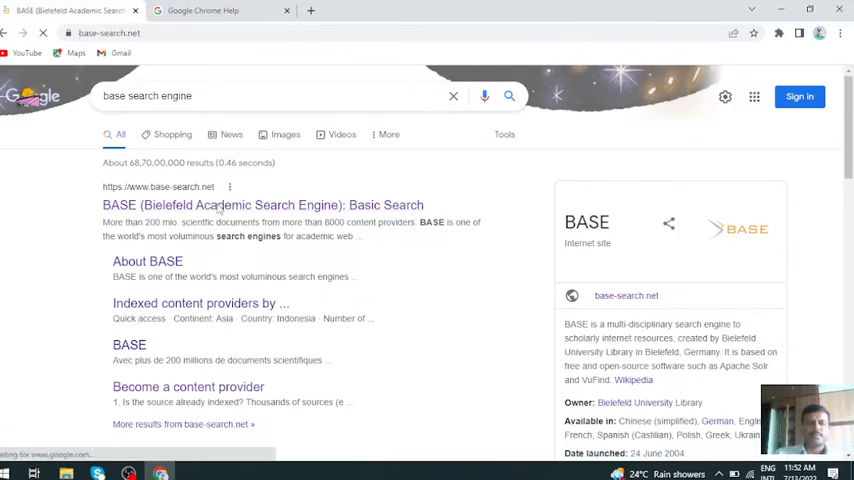
Step: Open the BASE site, look over the home page and footer, and go to Advanced search
left_click(262, 204)
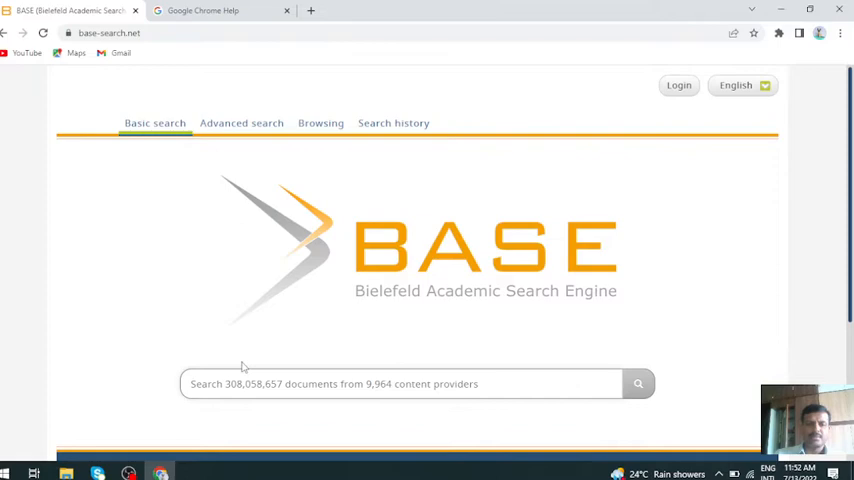
scroll("down", 3)
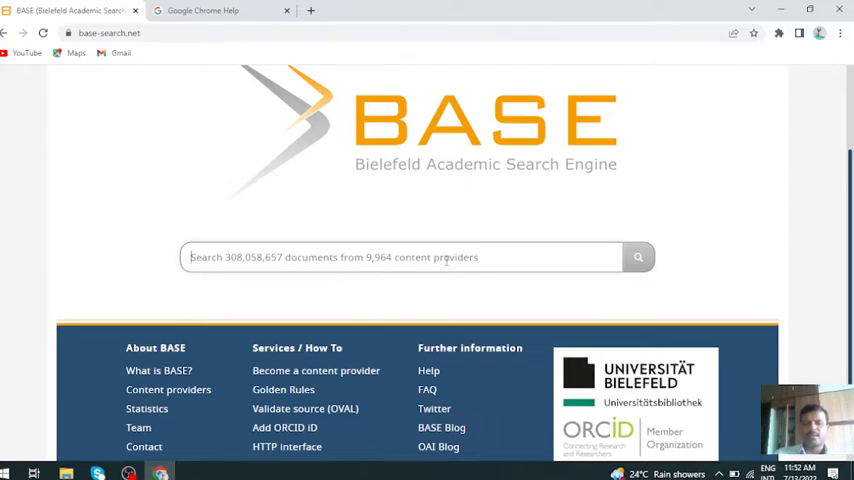
mouse_move(390, 292)
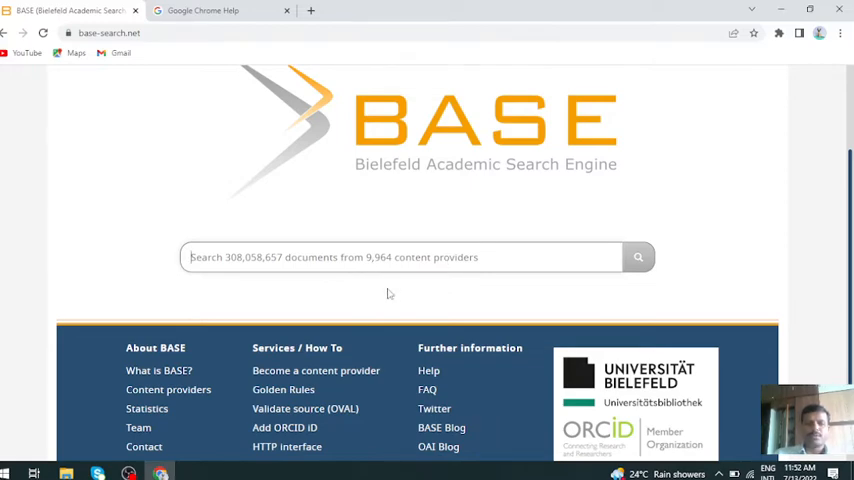
scroll("down", 3)
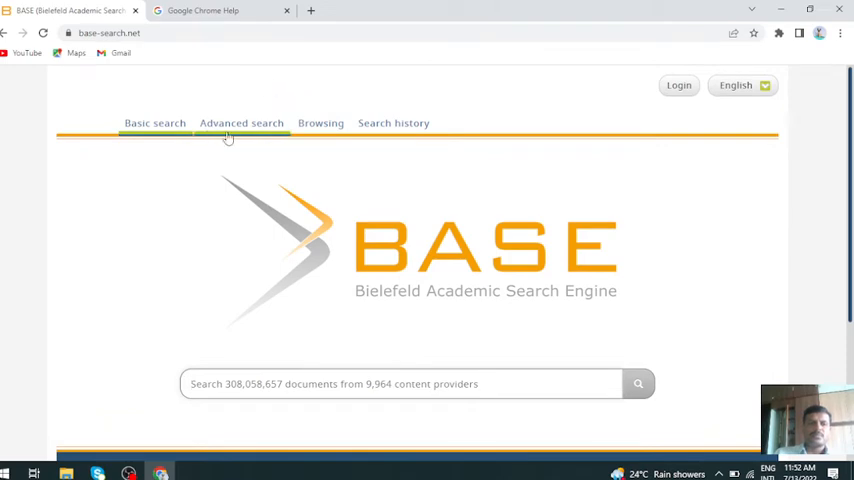
left_click(240, 122)
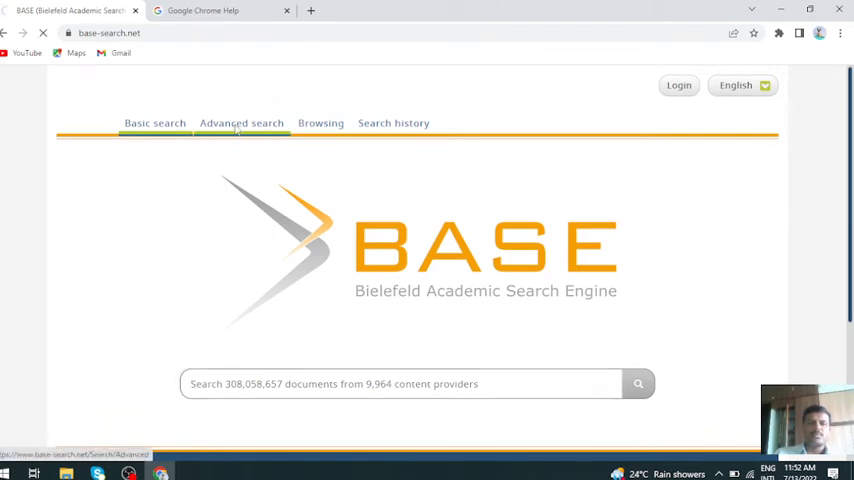
left_click(240, 122)
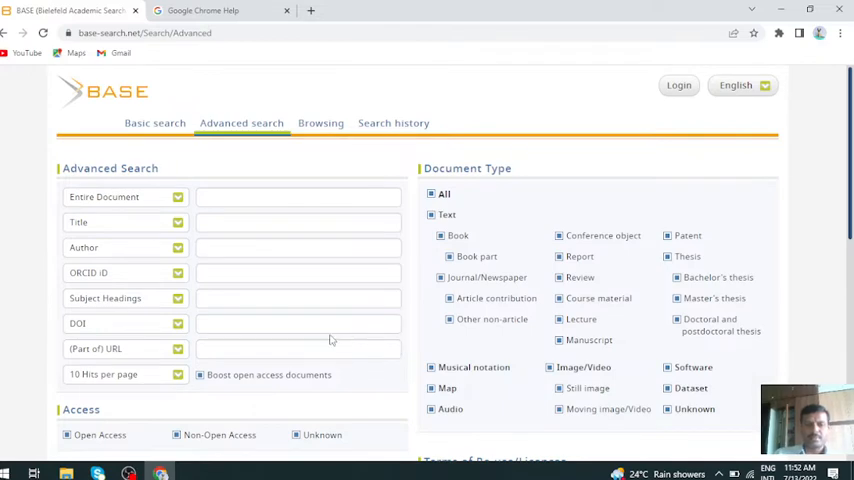
scroll("down", 3)
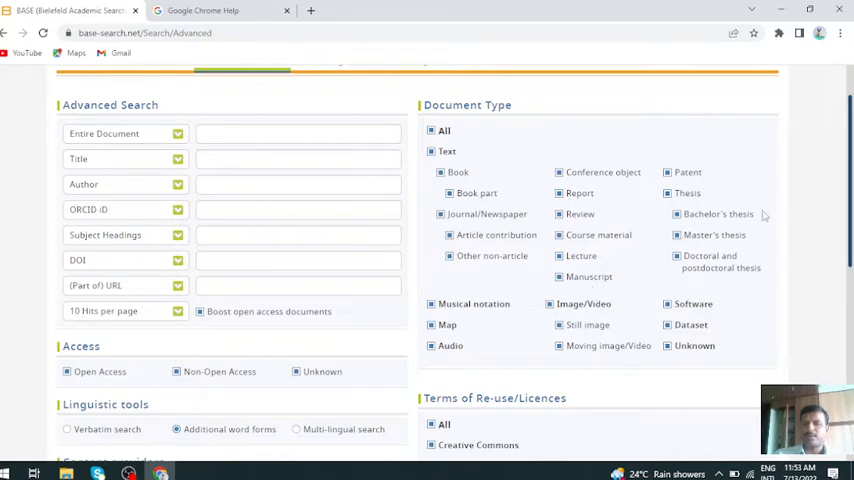
mouse_move(708, 228)
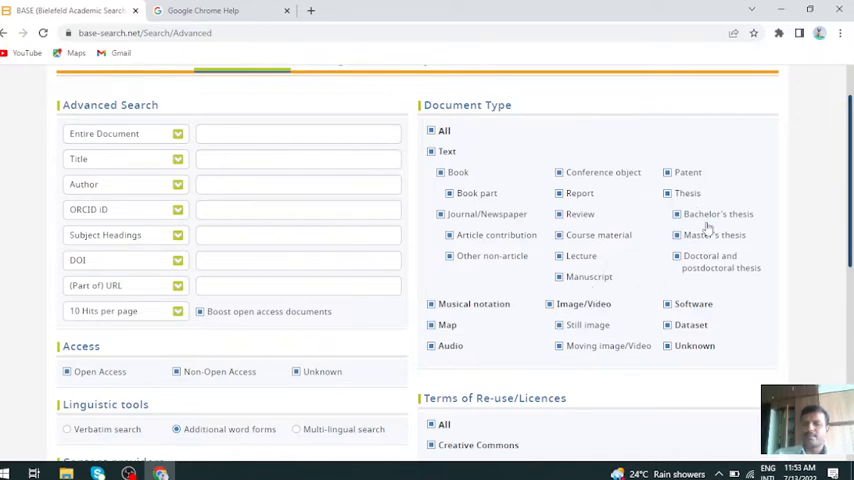
mouse_move(710, 232)
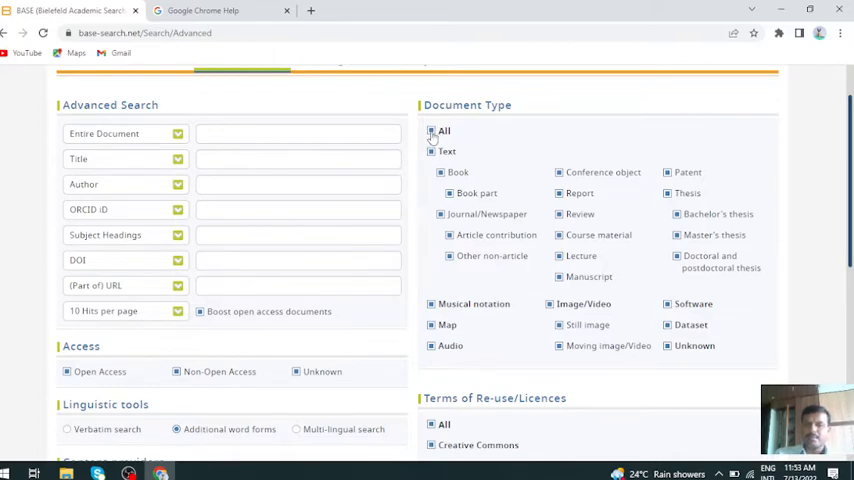
left_click(432, 132)
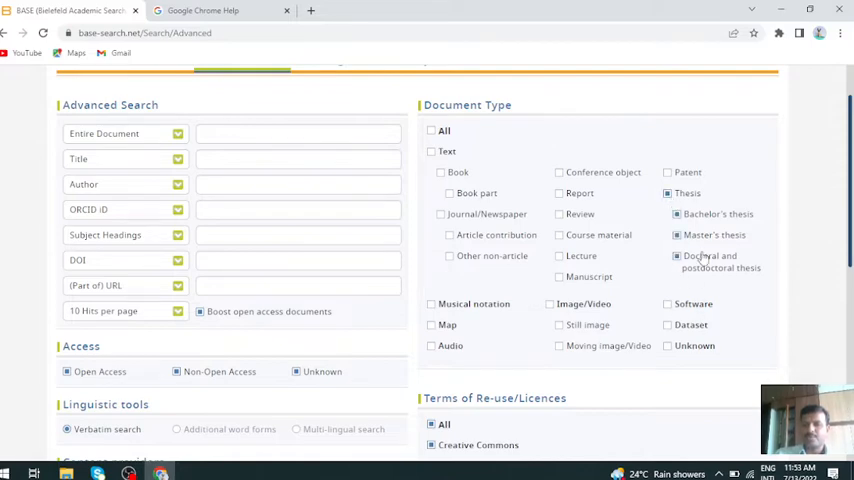
mouse_move(644, 272)
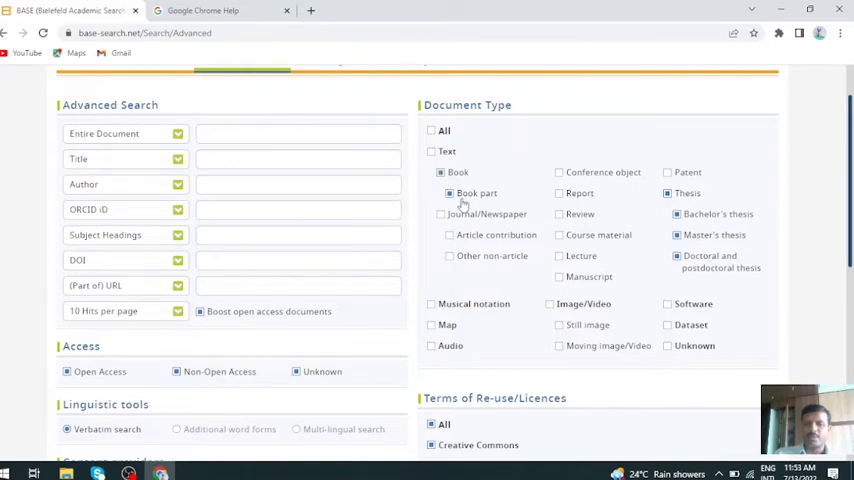
left_click(432, 132)
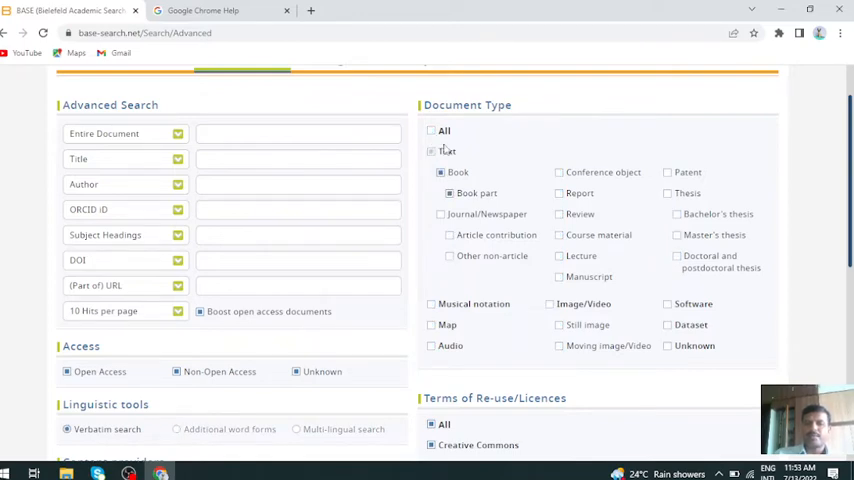
left_click(432, 132)
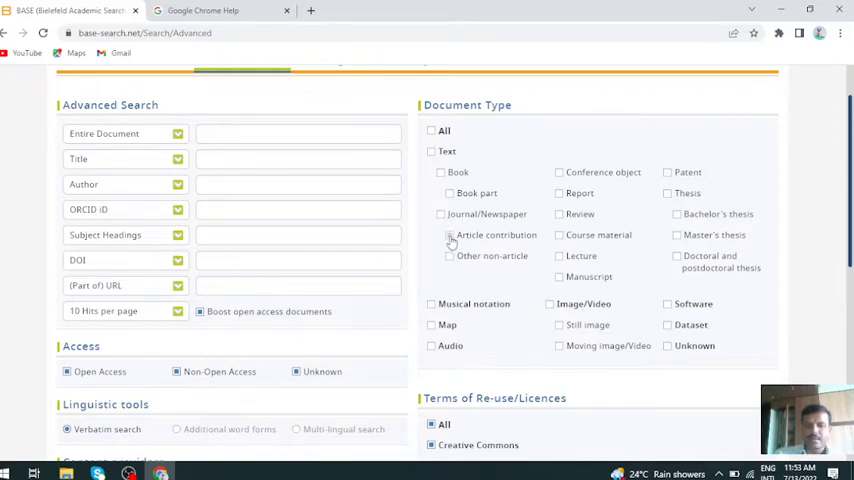
left_click(440, 214)
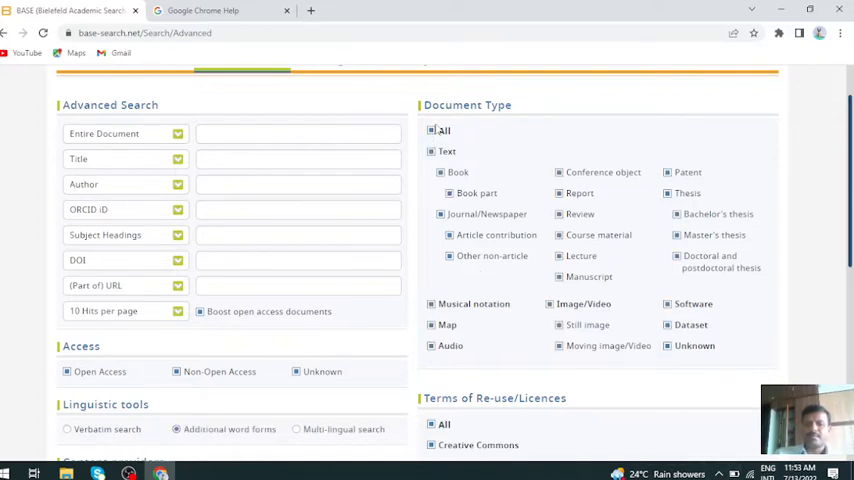
scroll("up", 3)
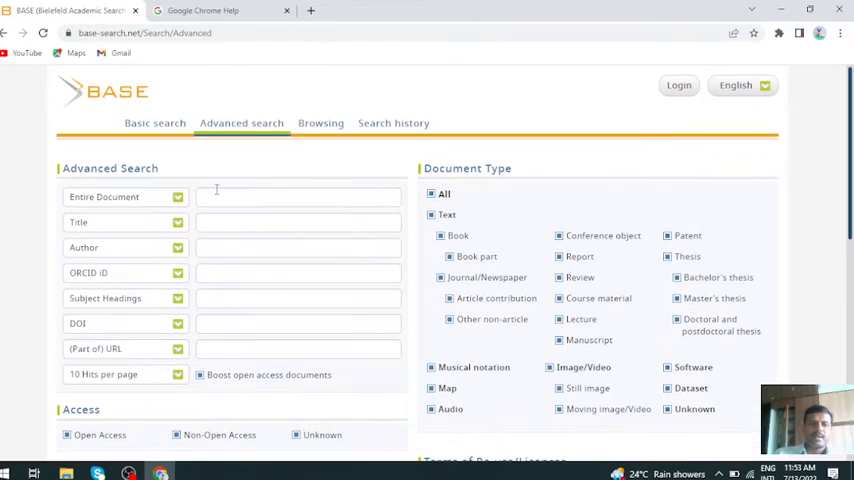
Step: Run a Title search for 'cost accounting' from the advanced form
left_click(298, 222)
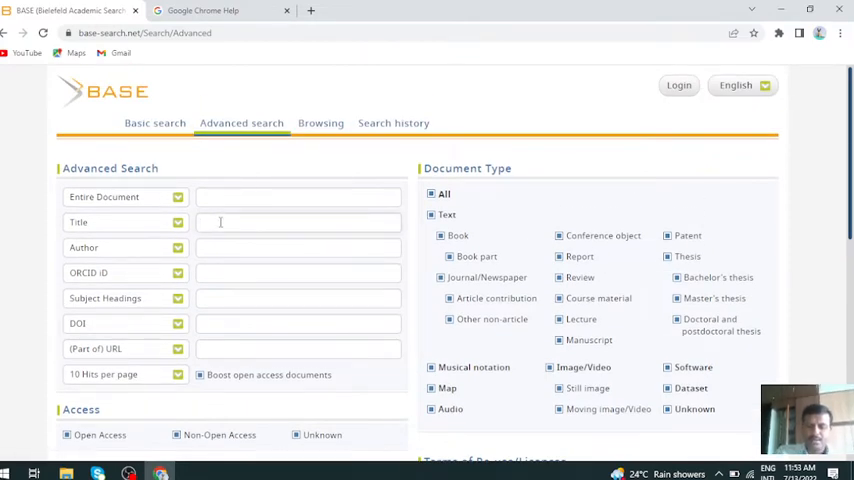
type("cost")
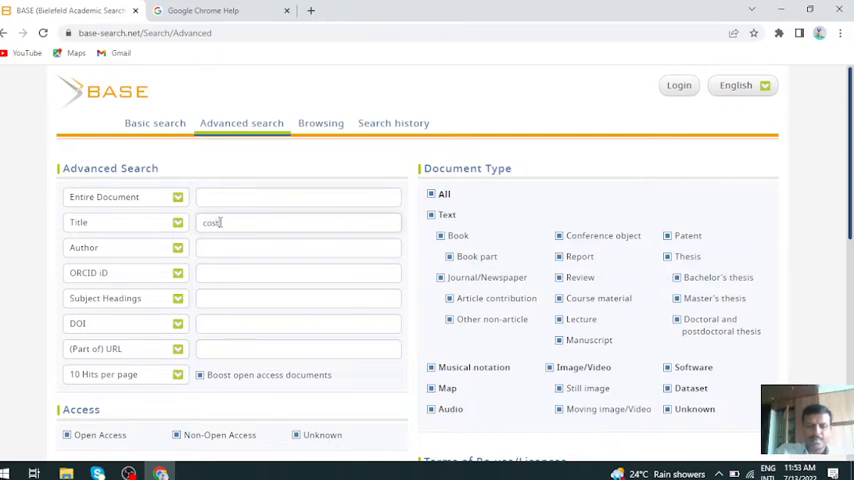
type("acc")
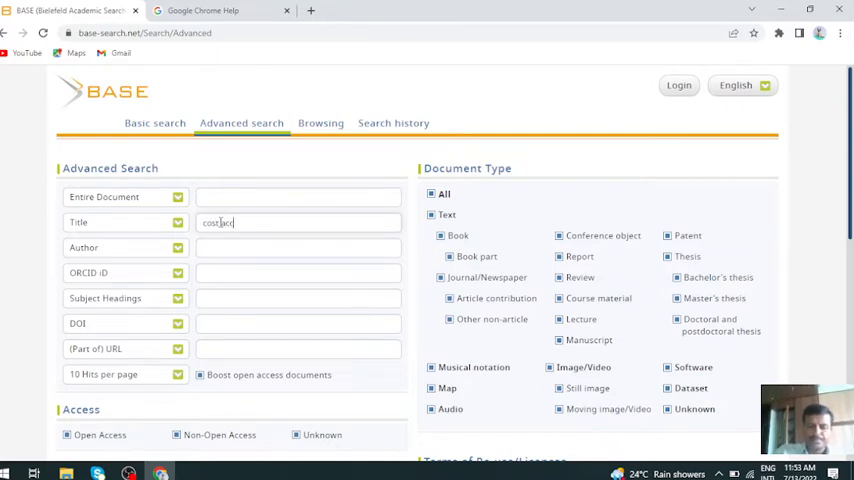
type("account")
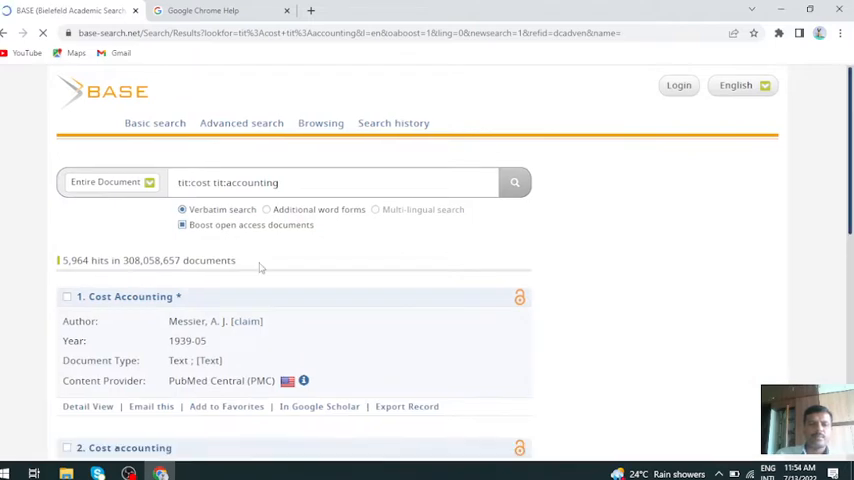
Step: Scroll through the roughly 5,964 matching results and back to the top
scroll("down", 3)
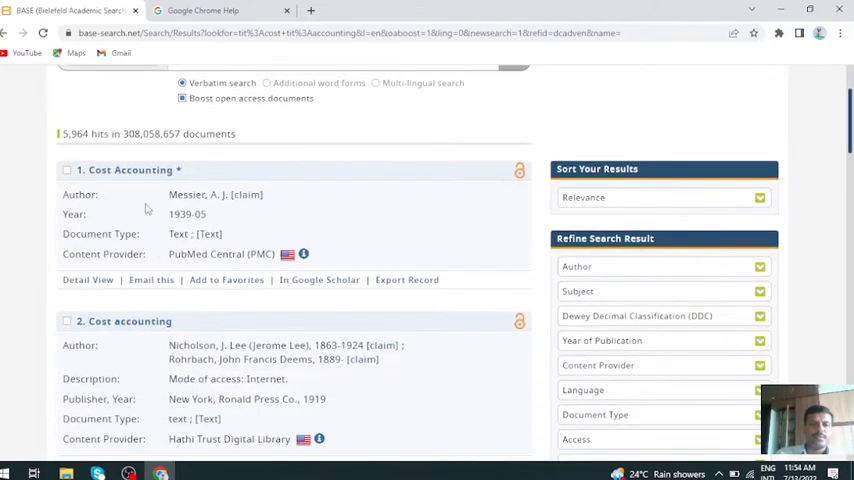
scroll("down", 3)
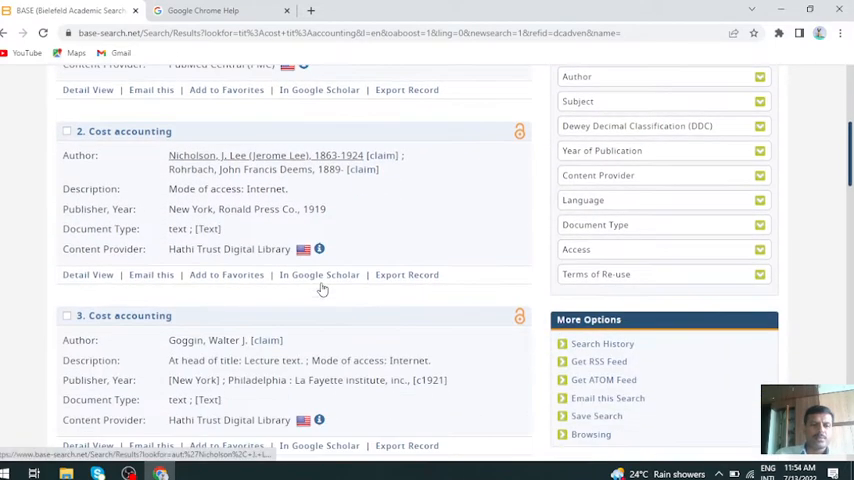
scroll("down", 3)
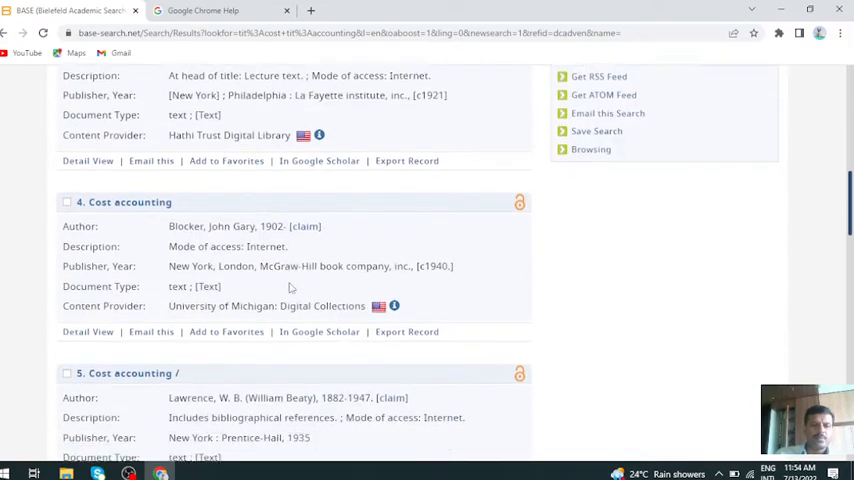
scroll("down", 3)
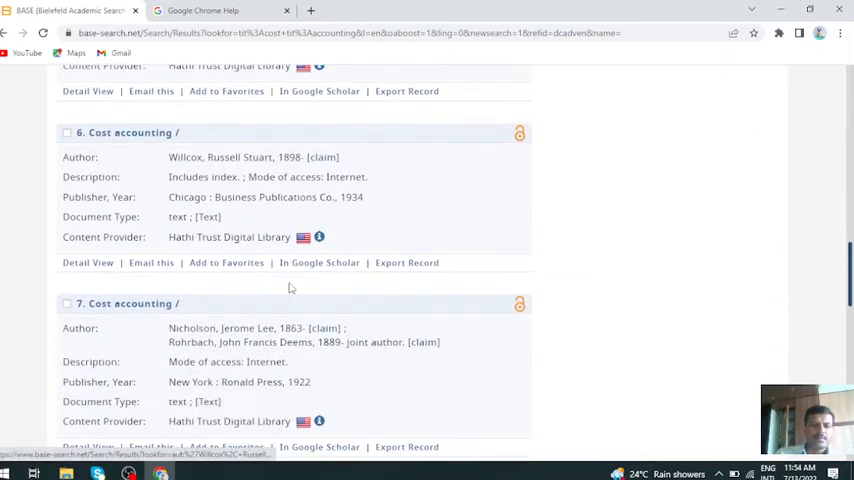
scroll("up", 3)
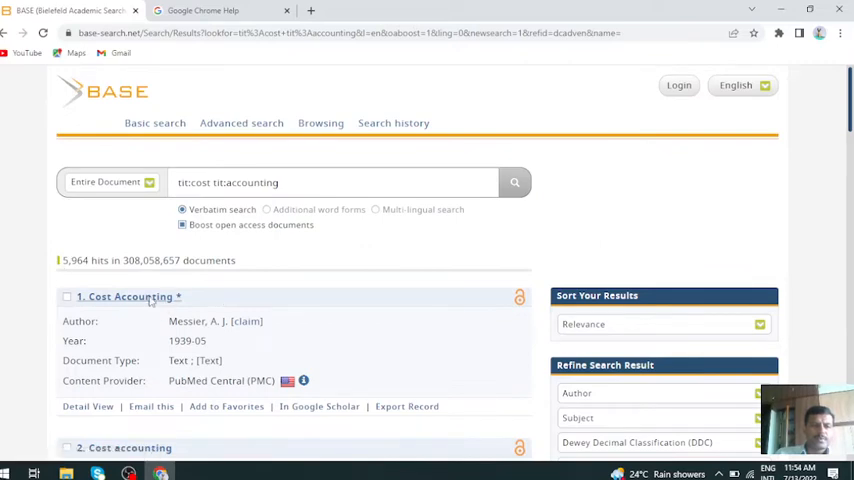
Step: Open the first Cost Accounting result and review its PubMed Central page
left_click(130, 296)
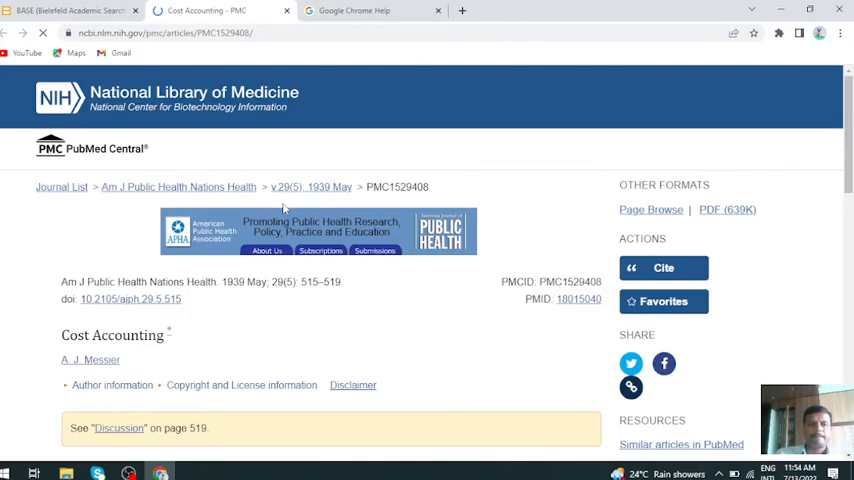
scroll("down", 3)
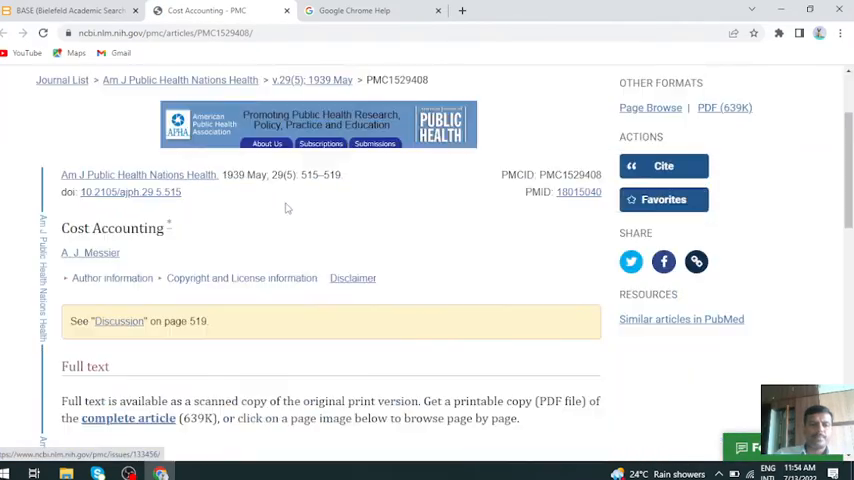
scroll("down", 3)
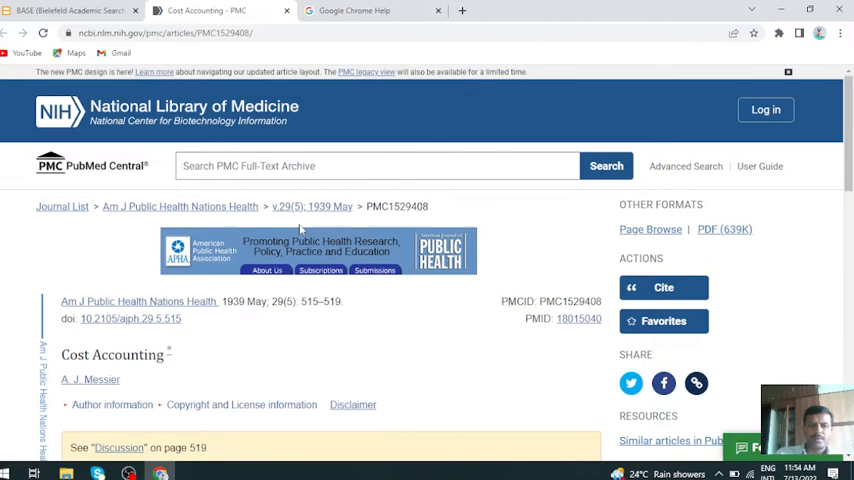
scroll("down", 3)
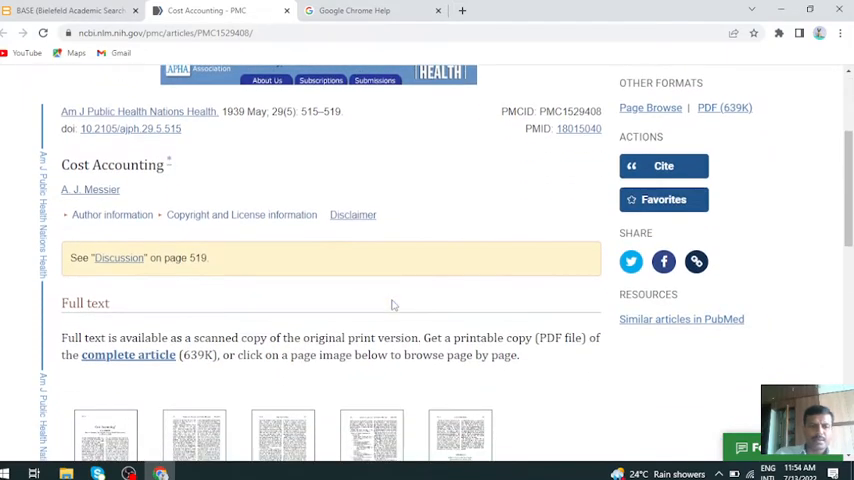
scroll("down", 3)
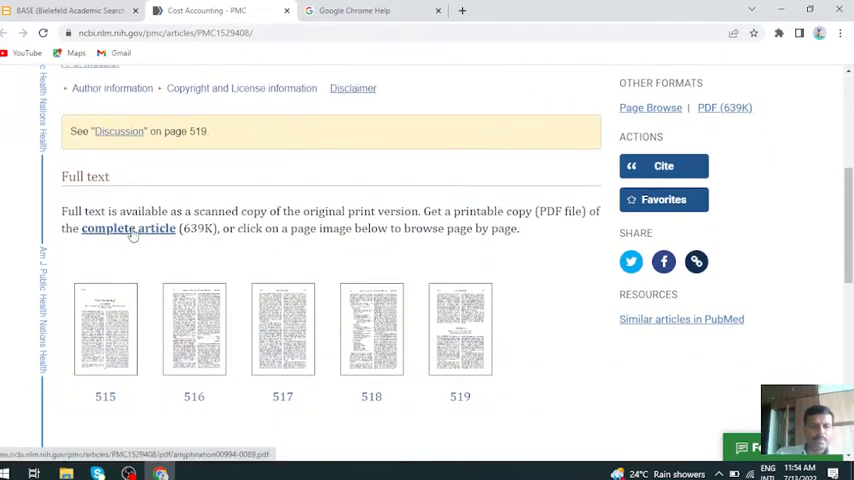
Step: Open the complete scanned 1939 article as a PDF, then return to the BASE start page
left_click(128, 228)
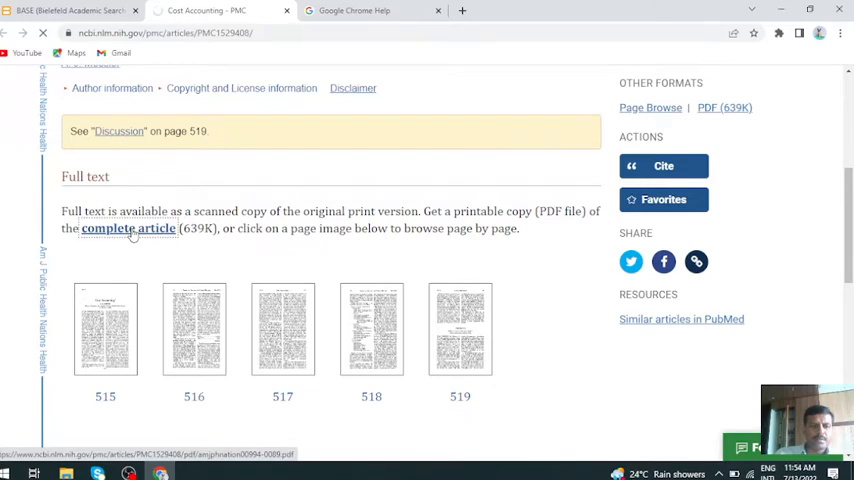
left_click(128, 228)
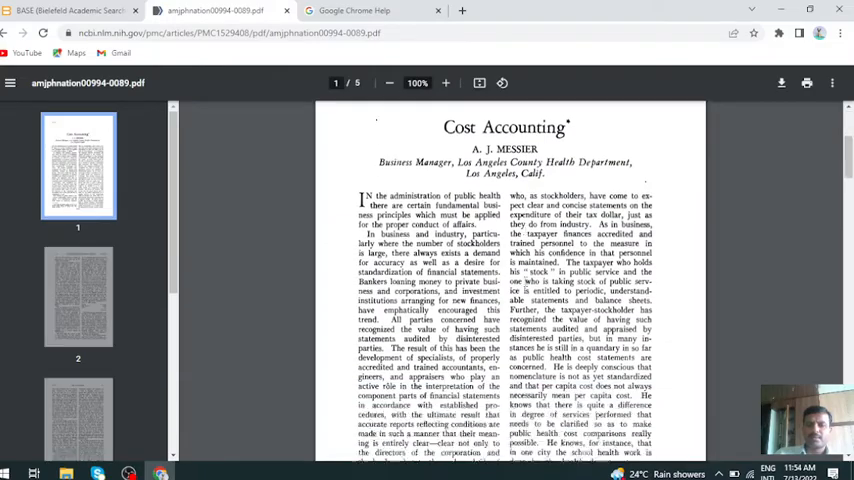
scroll("down", 3)
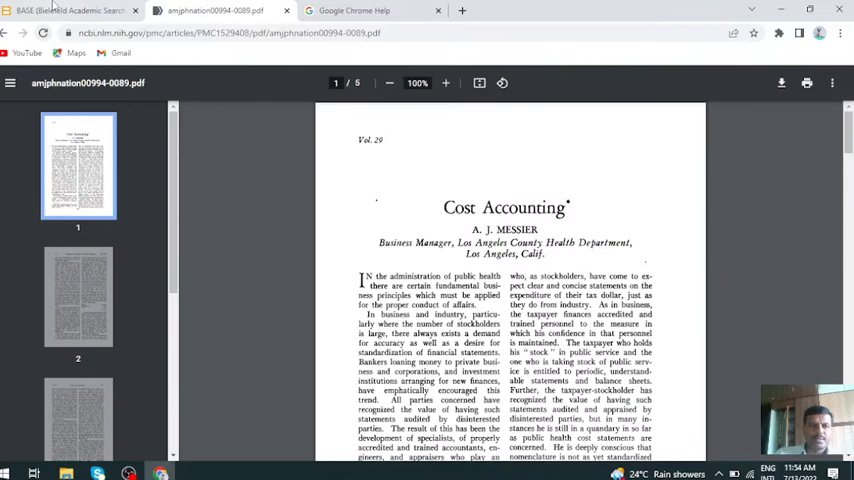
left_click(70, 10)
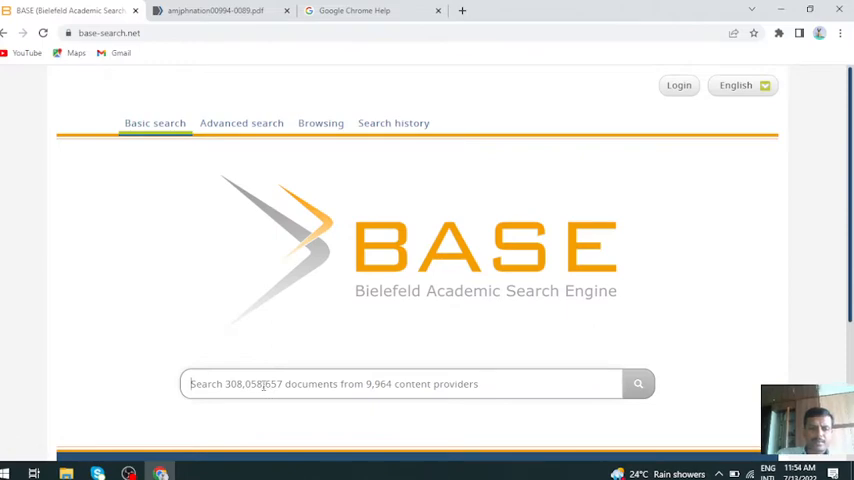
Step: Run a basic BASE search for 'organic chemistry'
type("o")
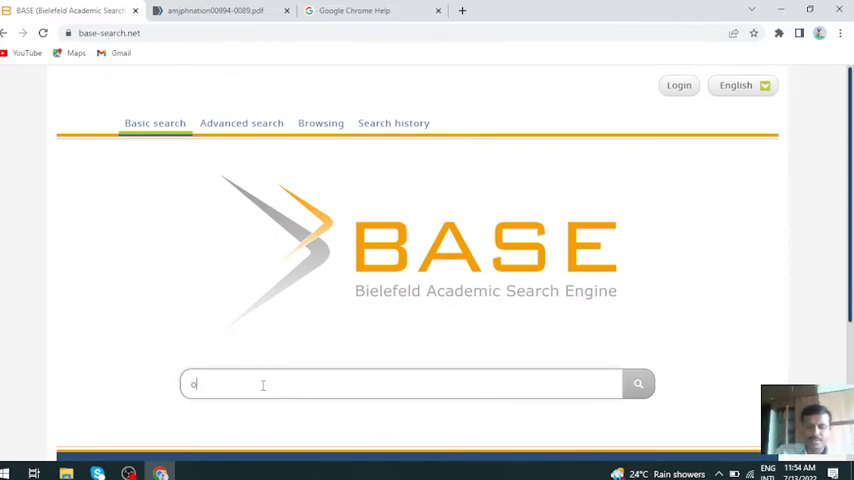
type("rgan")
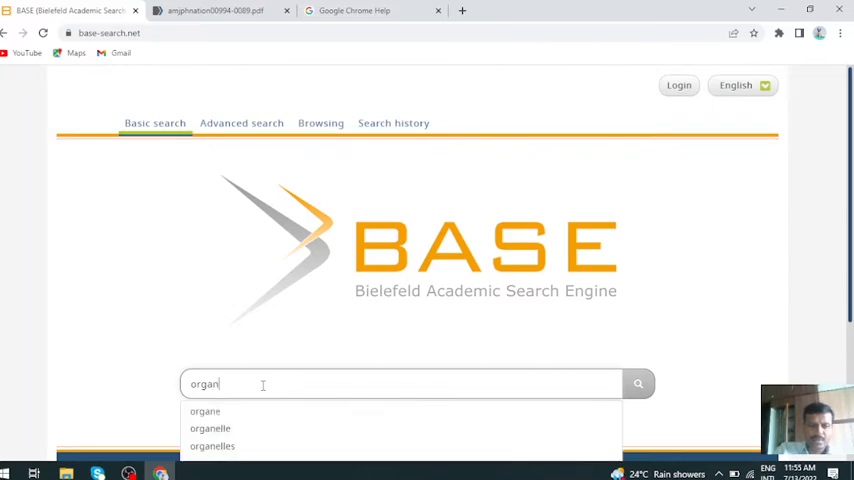
type("ic chemistry")
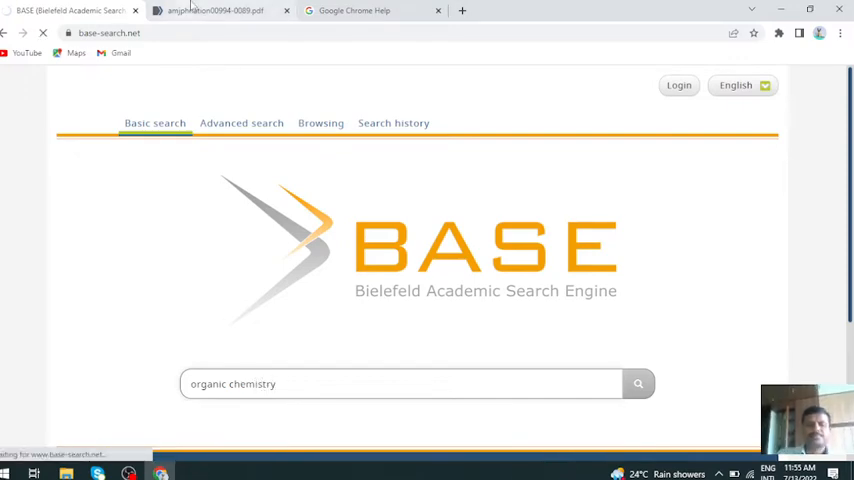
left_click(638, 384)
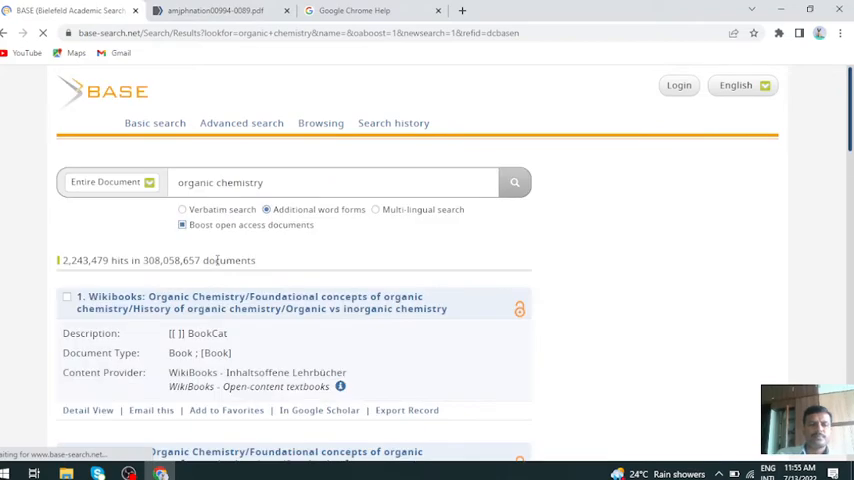
Step: Scroll through the first page of the roughly 12 million hits
scroll("down", 3)
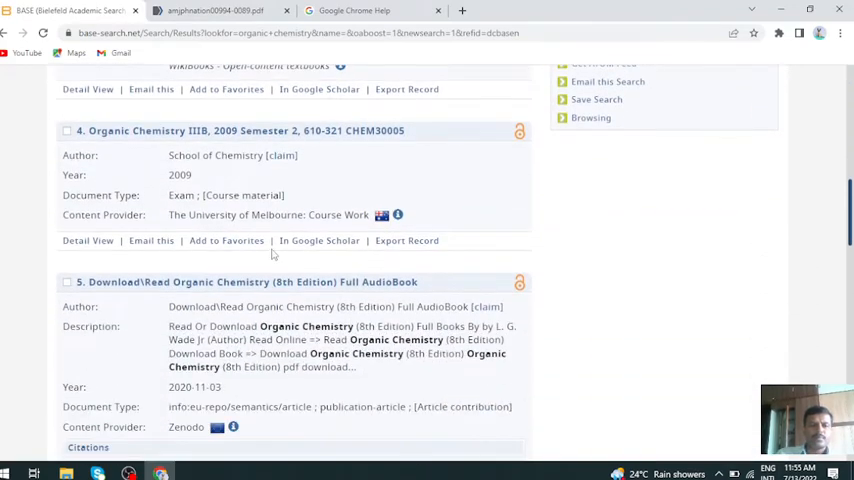
scroll("down", 3)
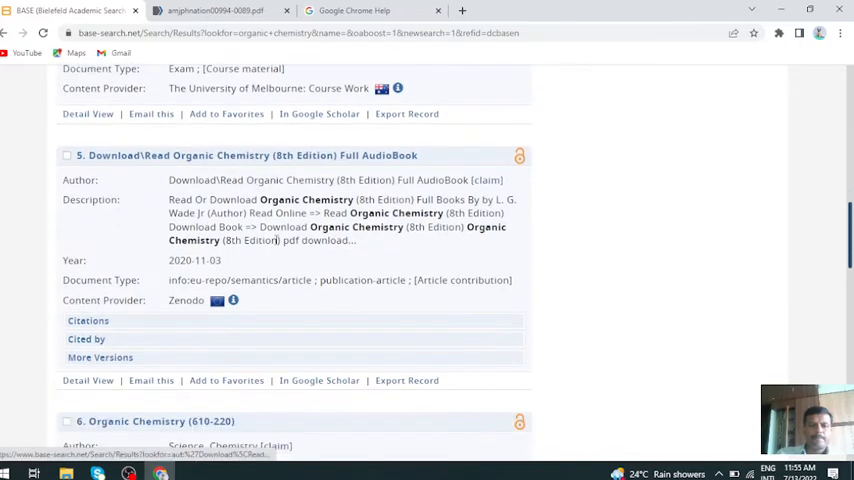
scroll("down", 3)
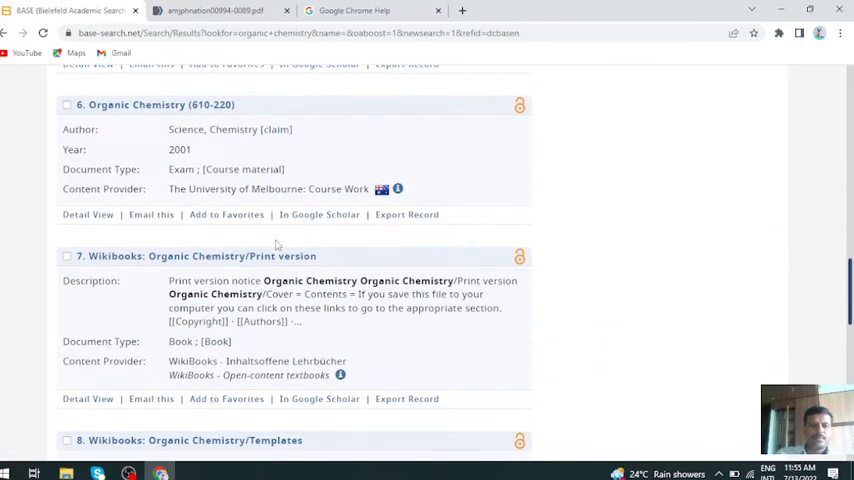
scroll("down", 3)
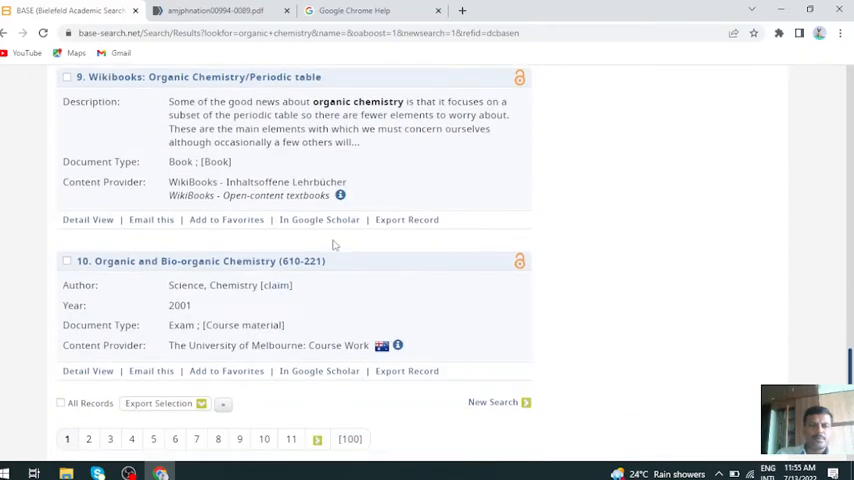
scroll("down", 3)
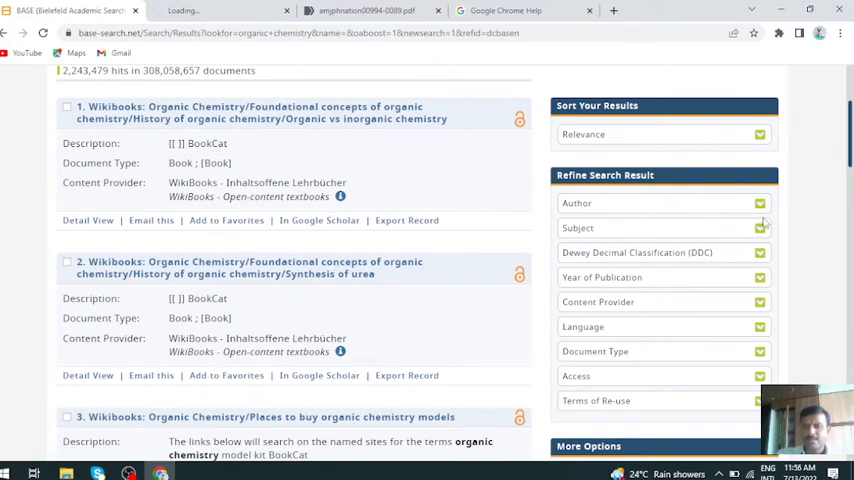
Step: Refine the results by Language to English, about 1.98 million hits
left_click(760, 204)
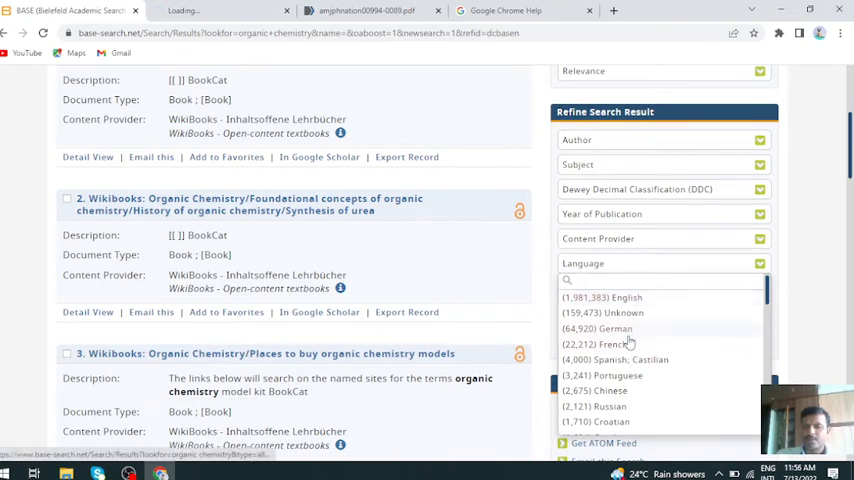
scroll("down", 3)
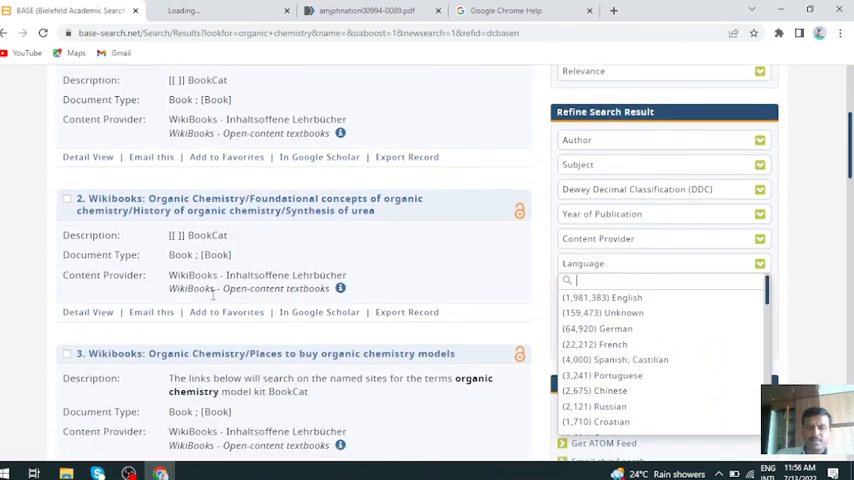
scroll("down", 3)
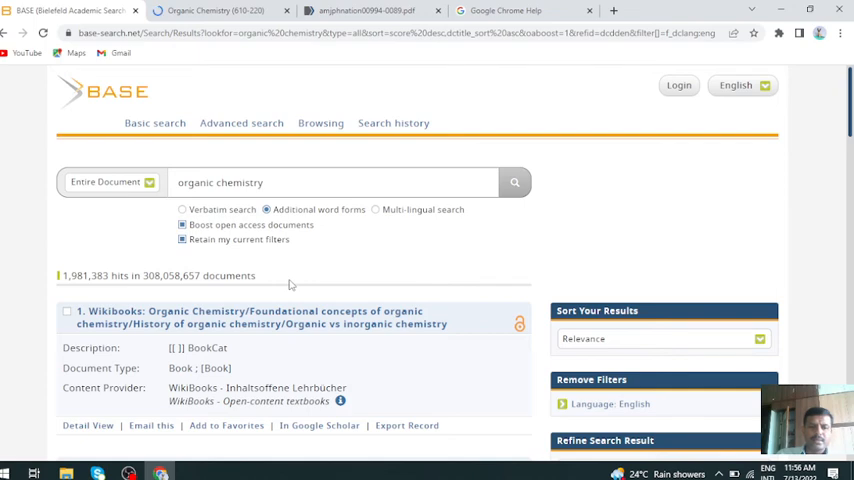
Step: Scroll through the Wikibooks 'Places to buy organic chemistry models' page and back up
scroll("down", 3)
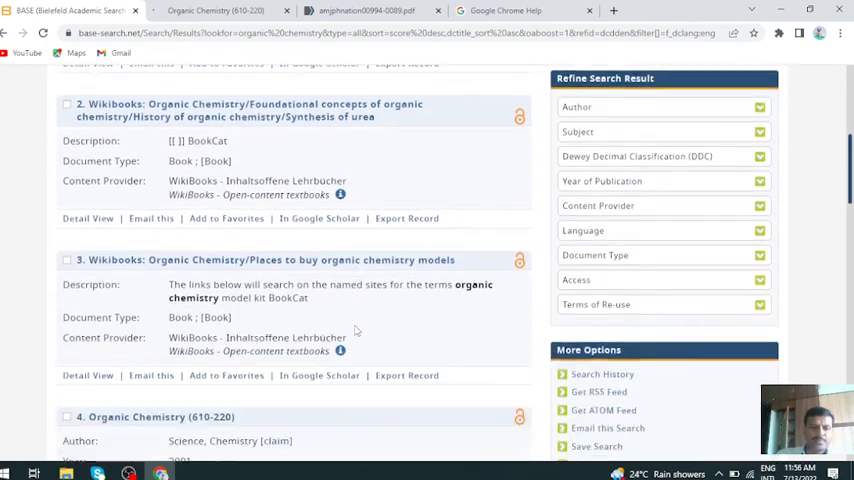
scroll("down", 3)
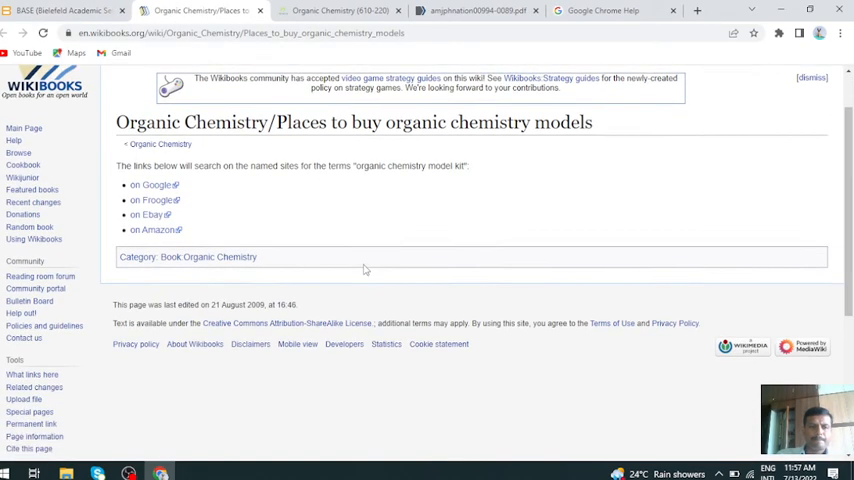
scroll("down", 3)
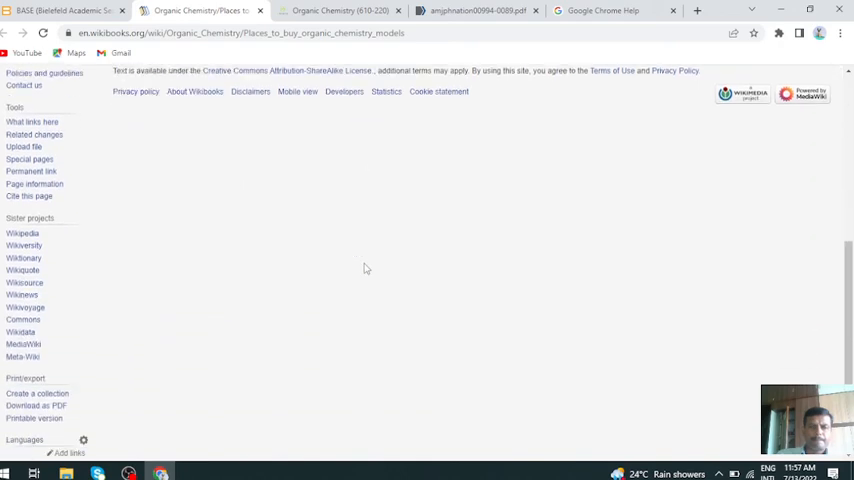
scroll("up", 3)
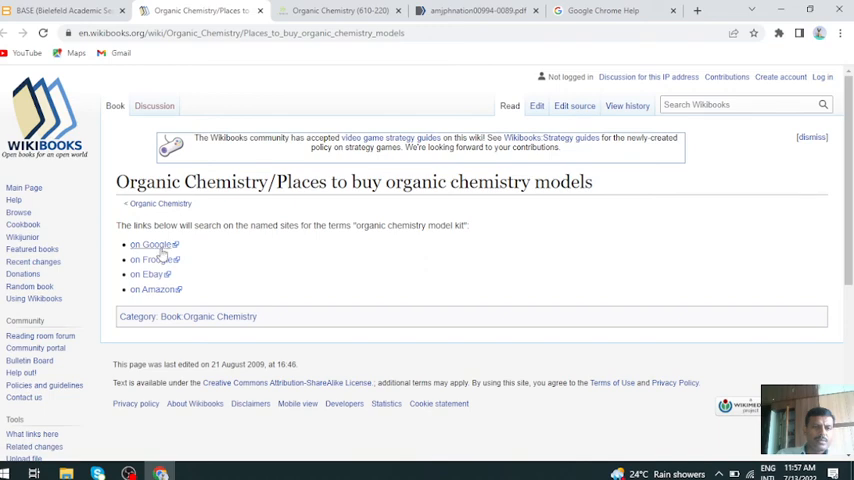
mouse_move(314, 272)
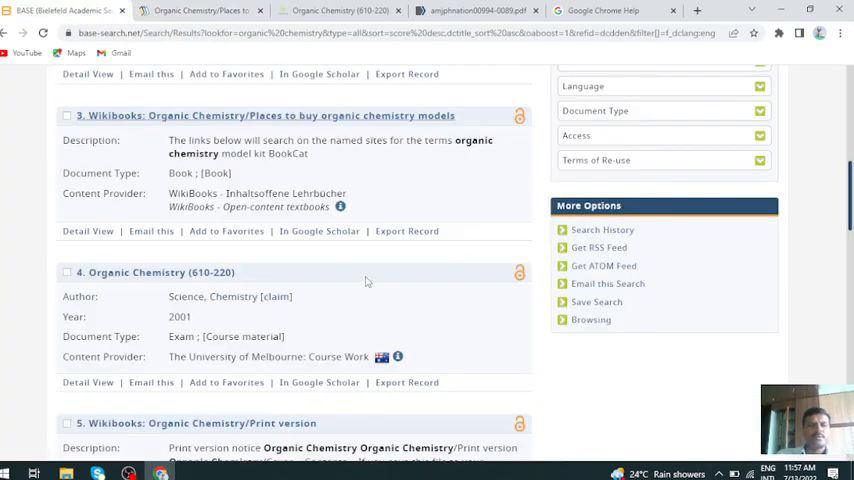
scroll("up", 3)
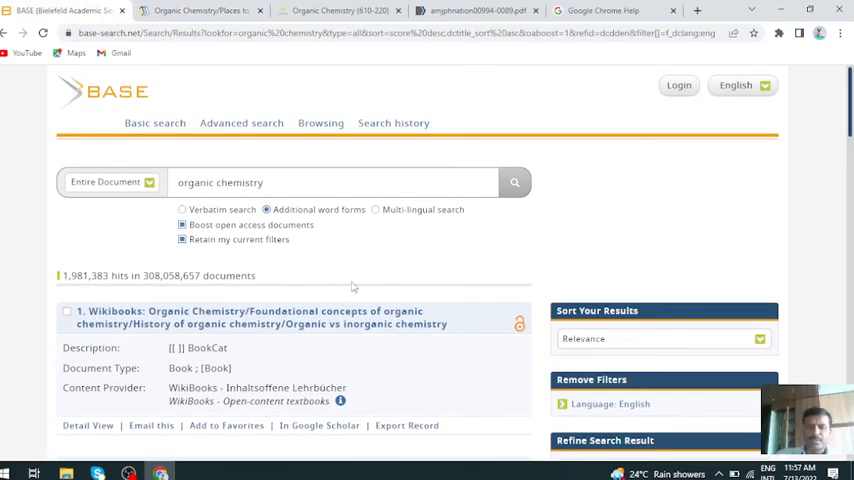
scroll("down", 3)
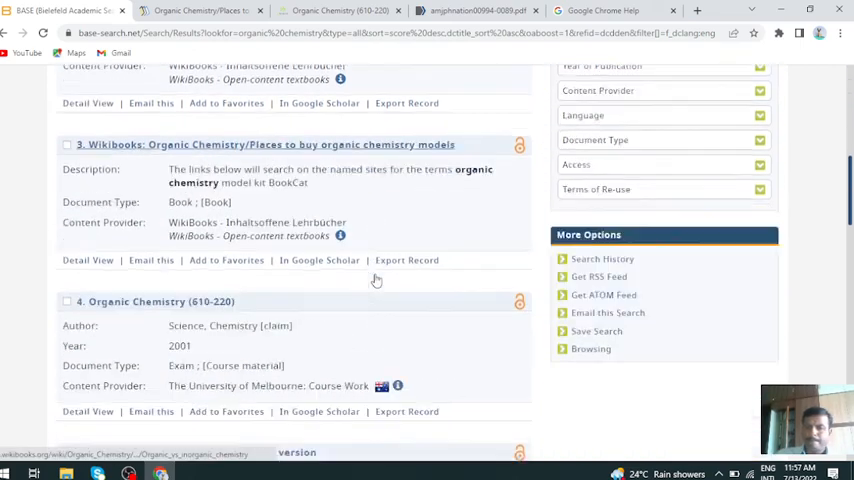
scroll("up", 3)
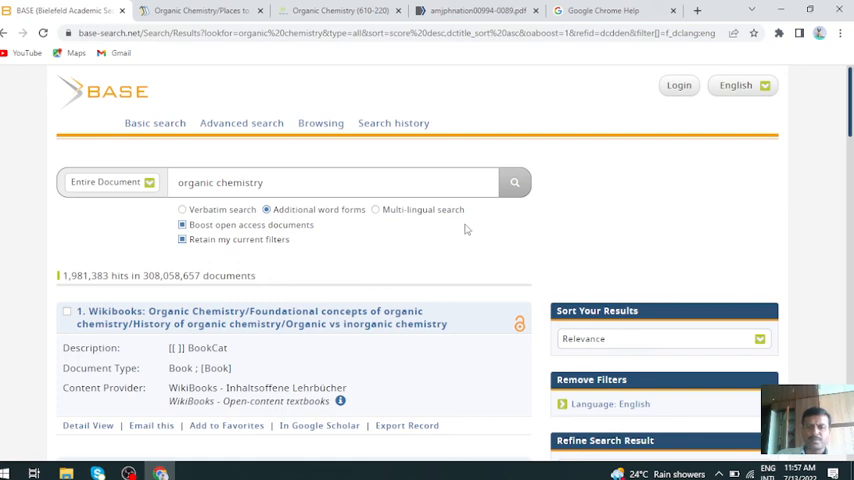
mouse_move(362, 180)
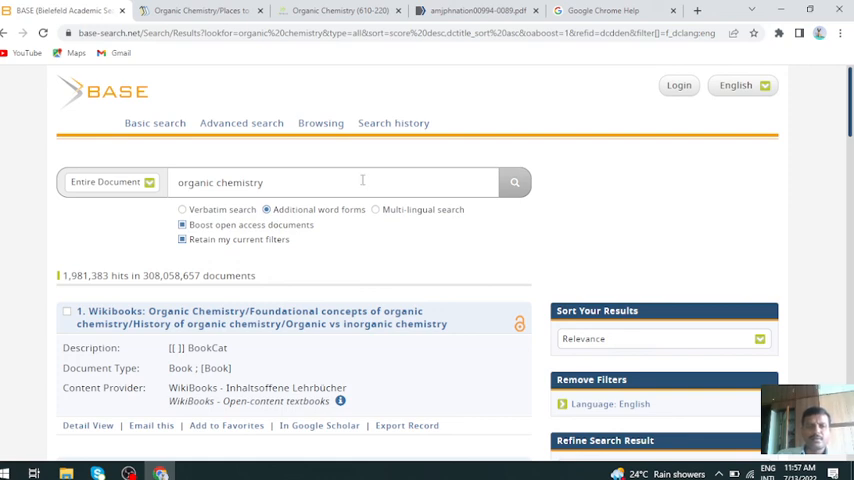
mouse_move(366, 266)
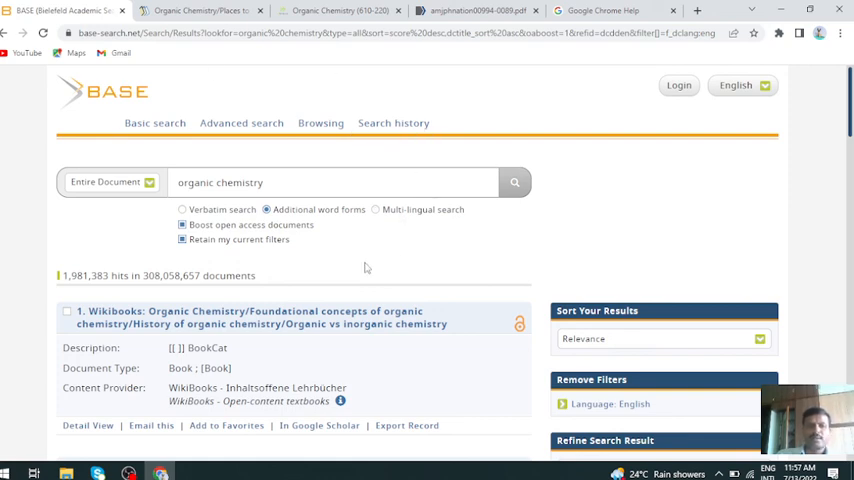